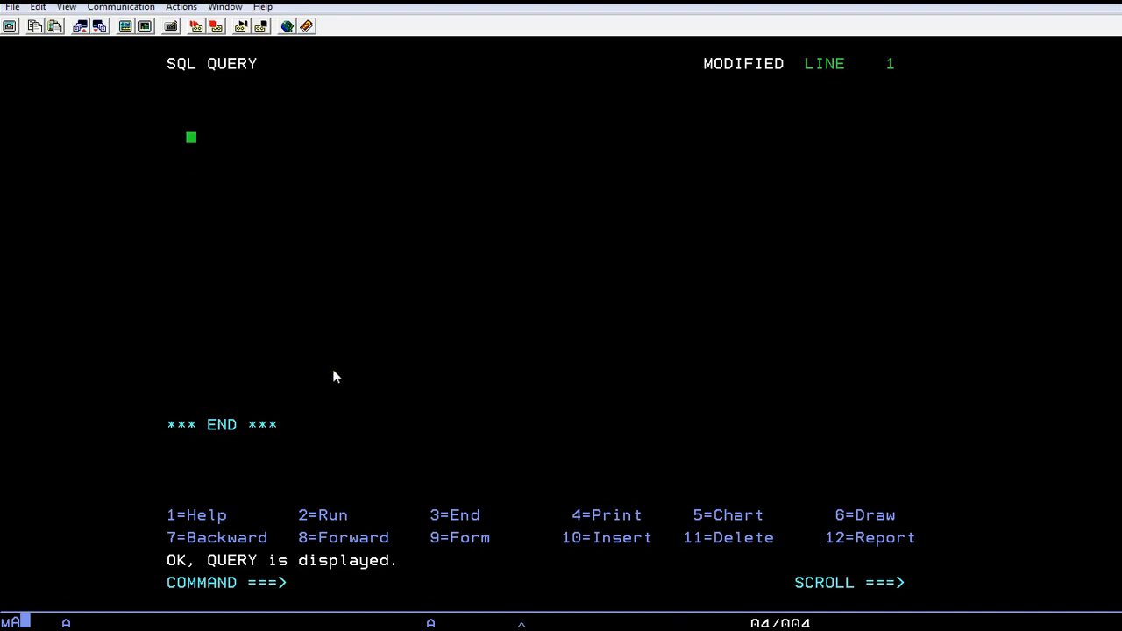
Enter SELECT UPPER(ENAME) FROM EMP_TABLE1; as the query statement, leaving it unrun
type("SELECT UPPER(ENAME) FROM EMP")
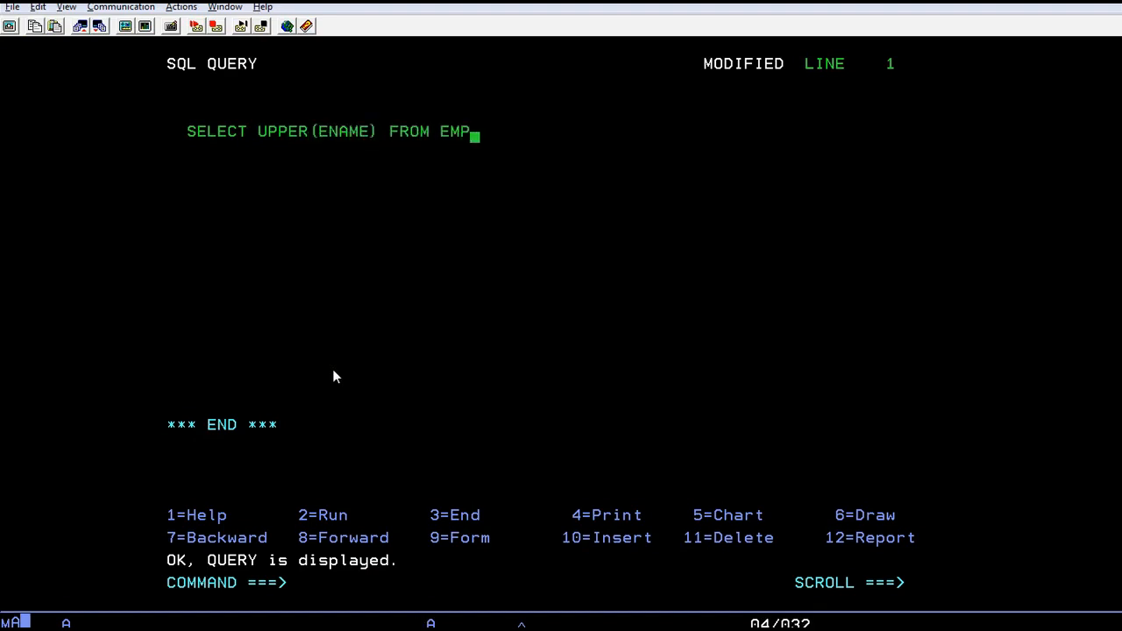
type("_TABLE1")
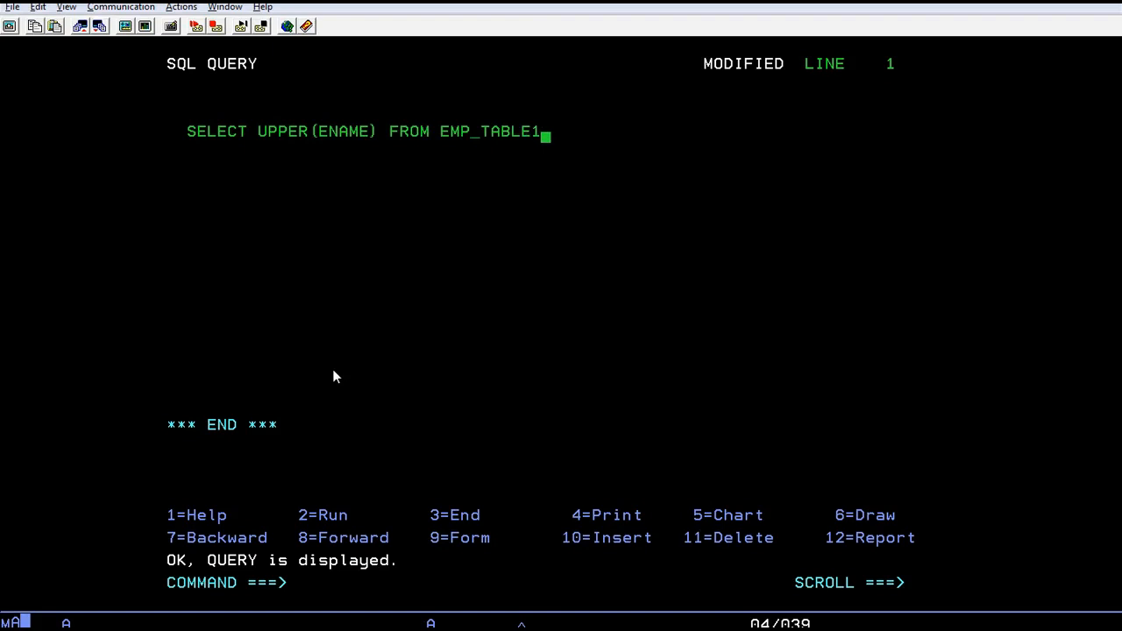
type(";")
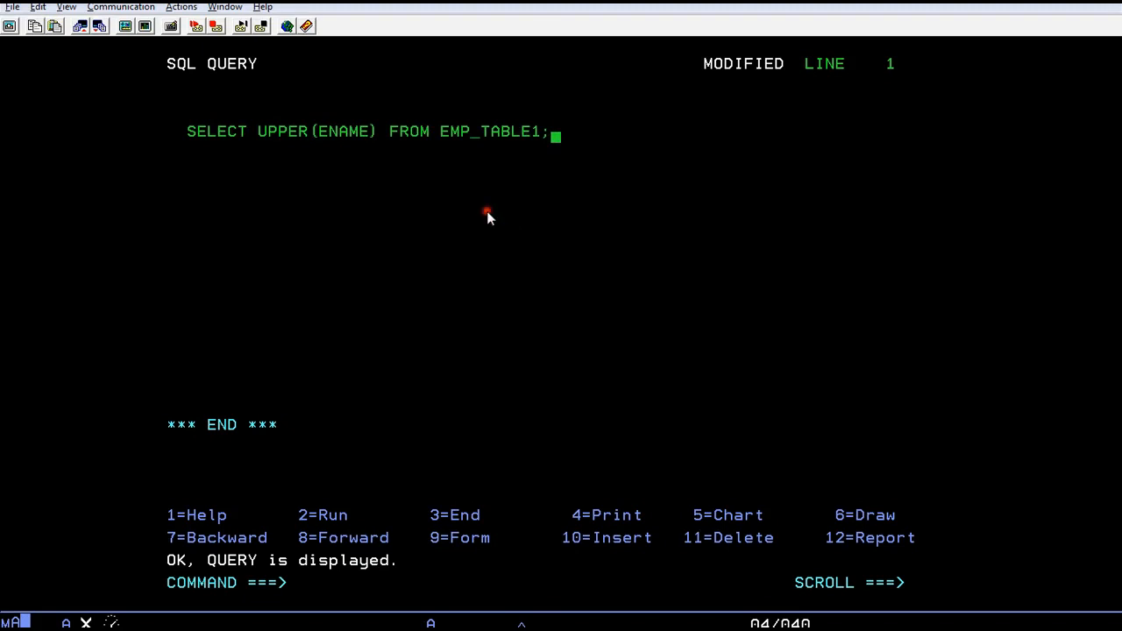
mouse_move(589, 291)
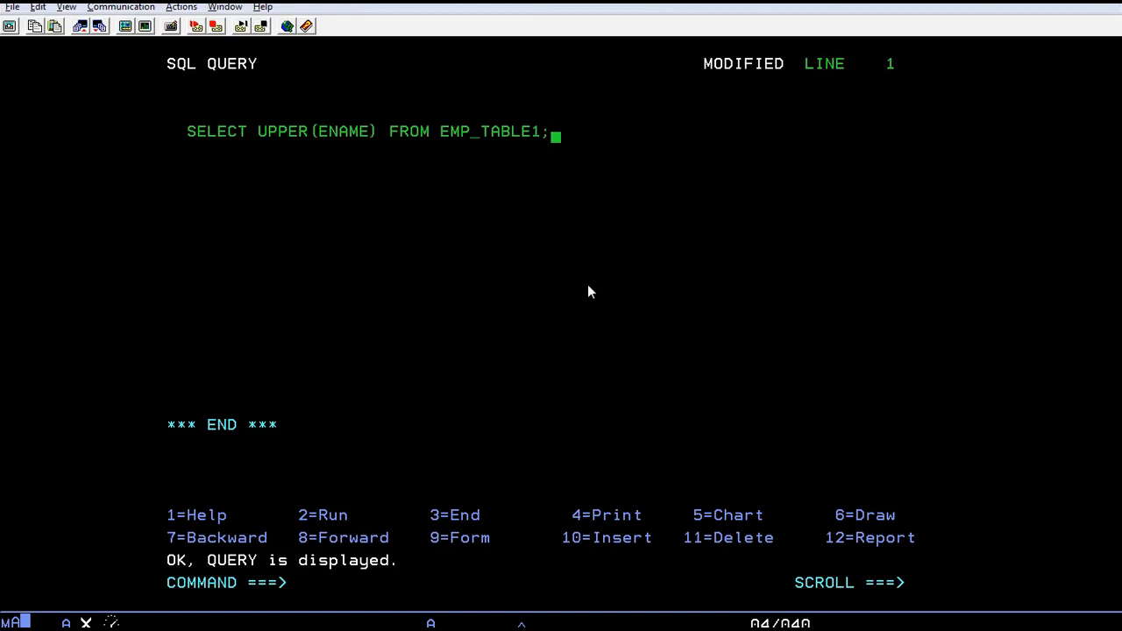
mouse_move(108, 286)
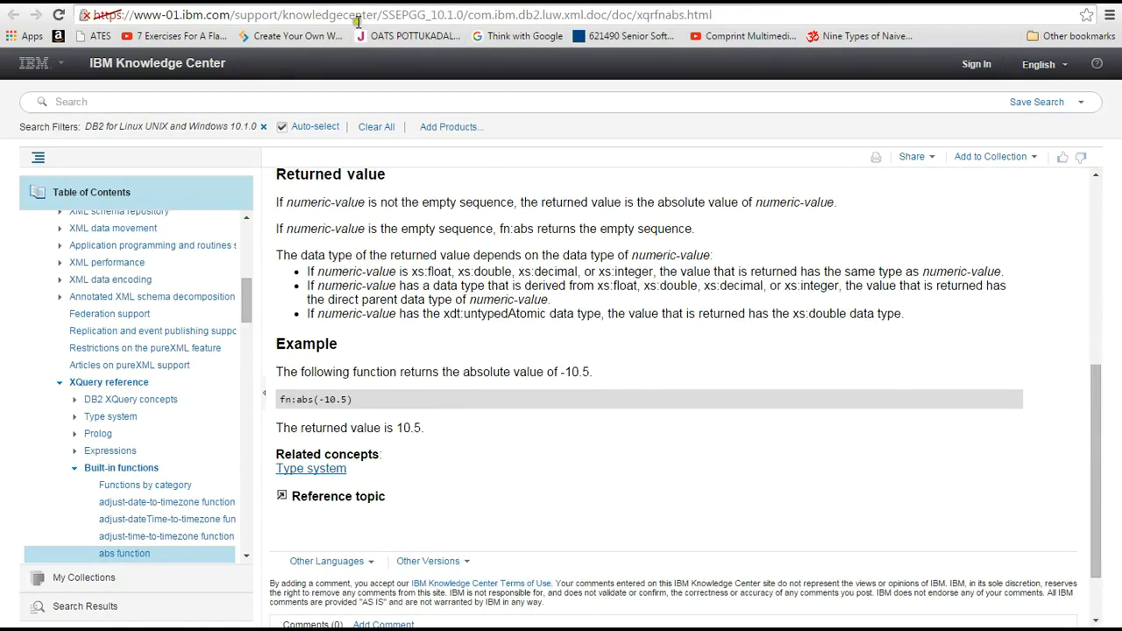
left_click(350, 14)
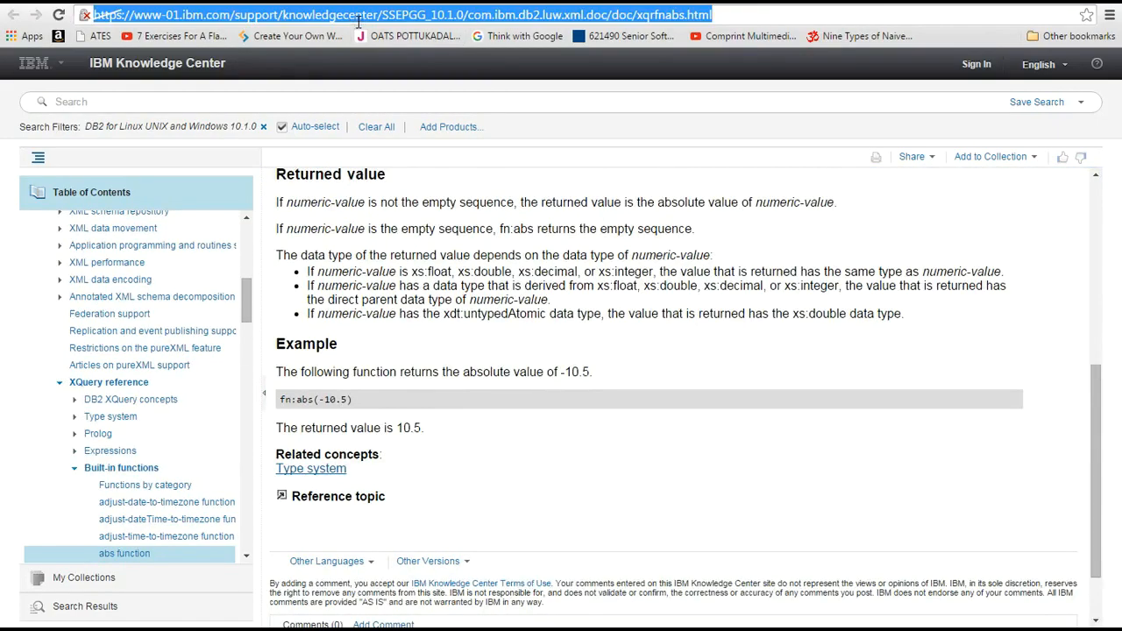
type("www.google.com")
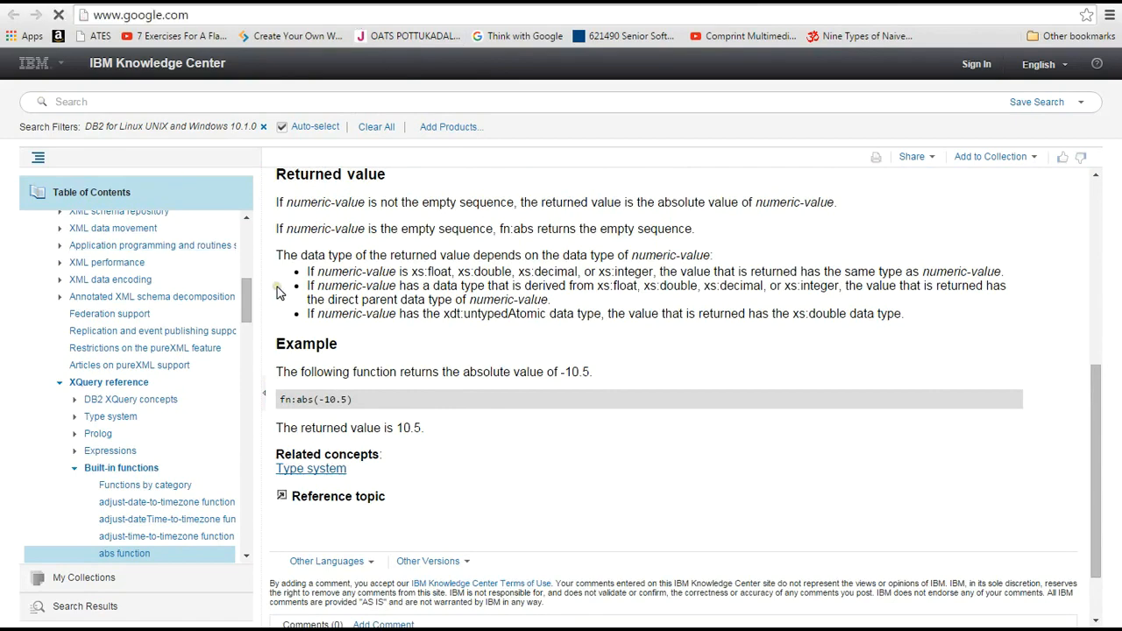